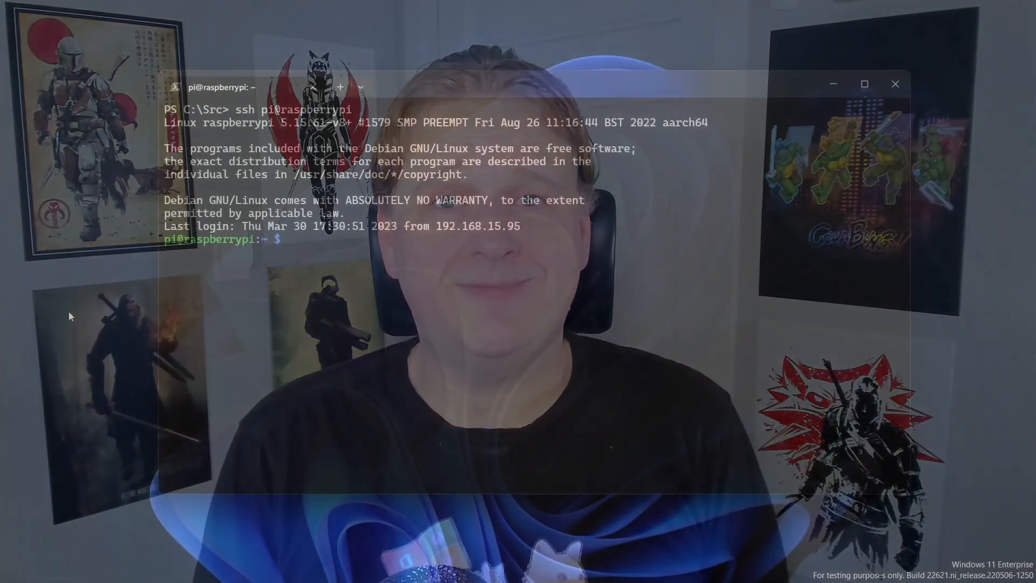
- Run sudo raspi-config on the Pi and answer Yes to enabling the ARM I2C interface
text(sudo raspi)
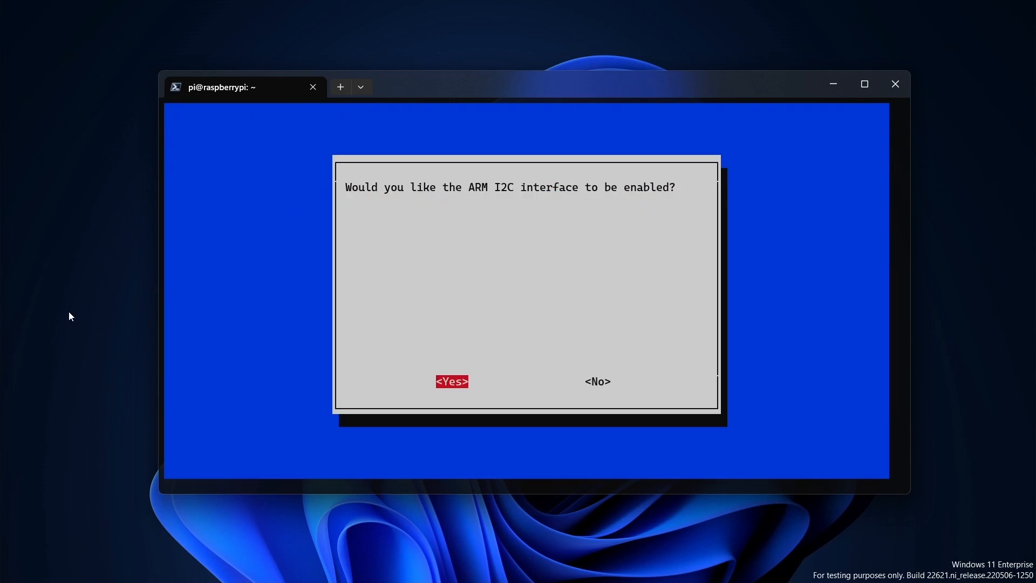
click(451, 381)
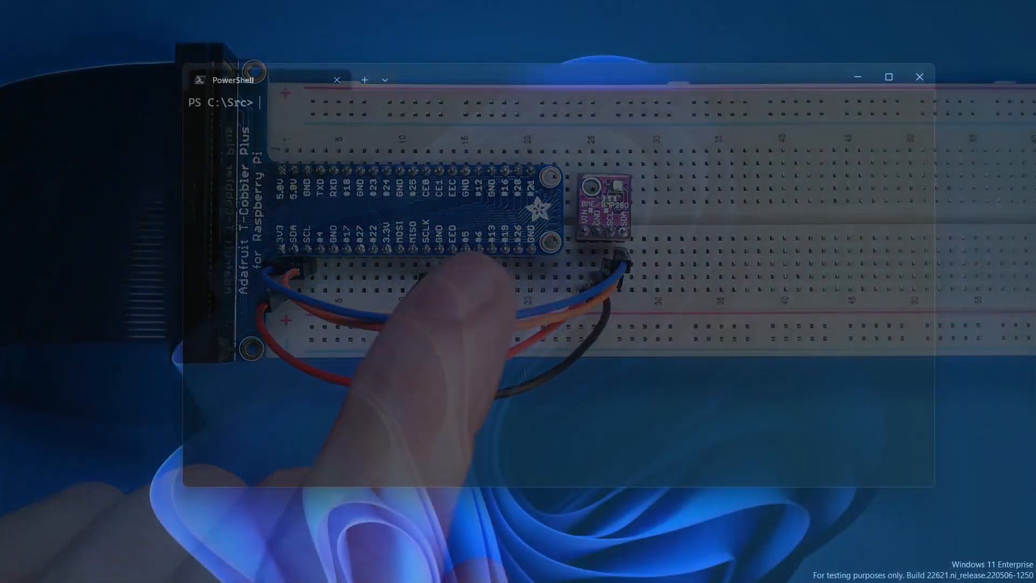
- Create the Sensor console project with dotnet new console -o Sensor
text(dotnet new)
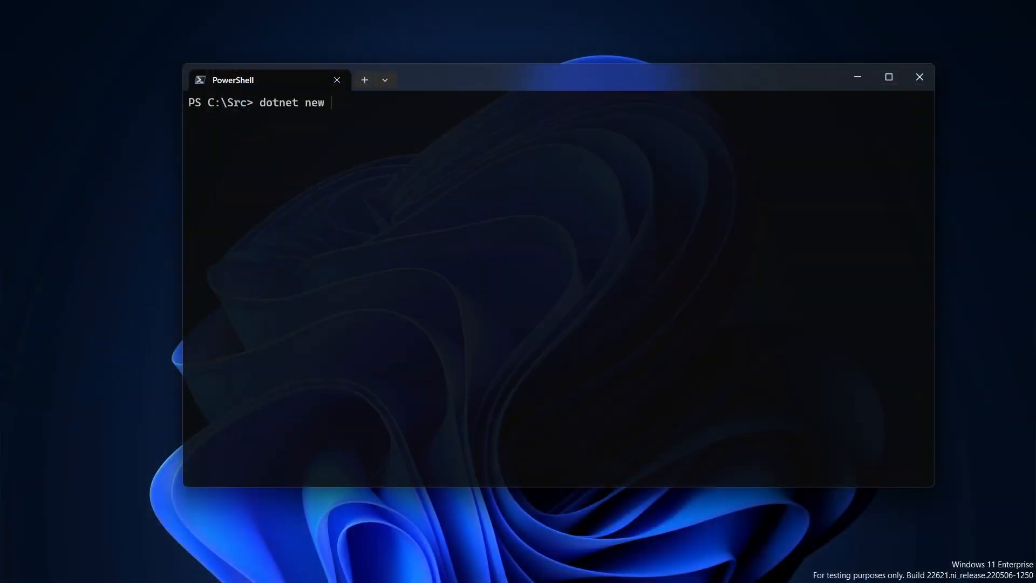
text(console -o Sensor)
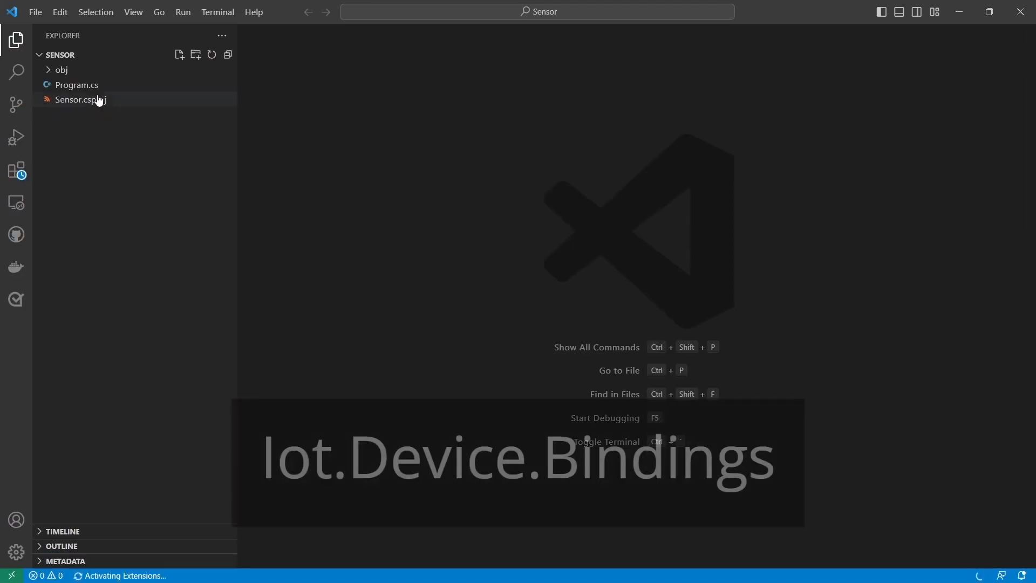
- Open Sensor.csproj and add the Iot.Device.Bindings package from a new integrated terminal
click(217, 11)
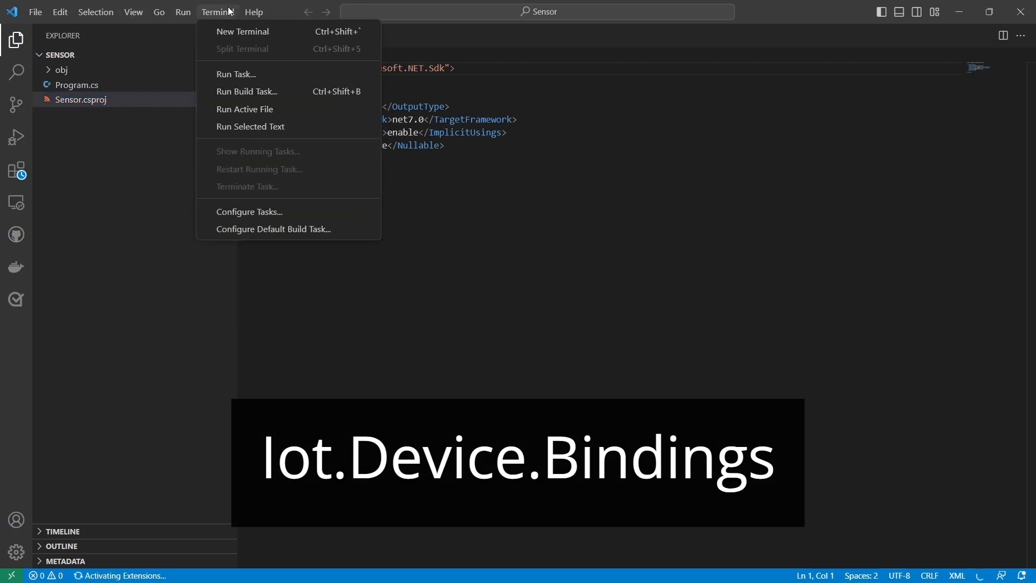
click(242, 31)
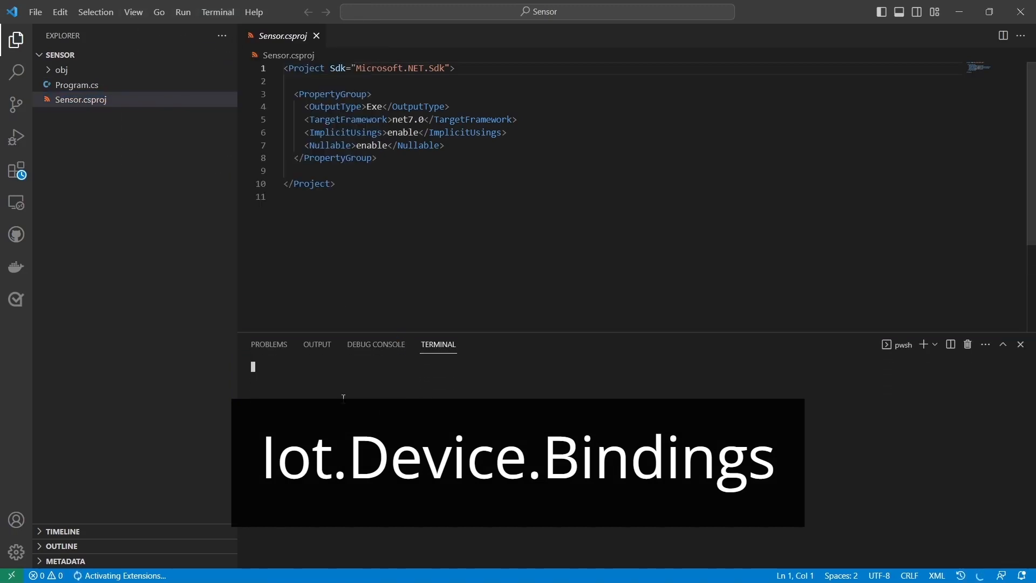
text(dotnet add pa)
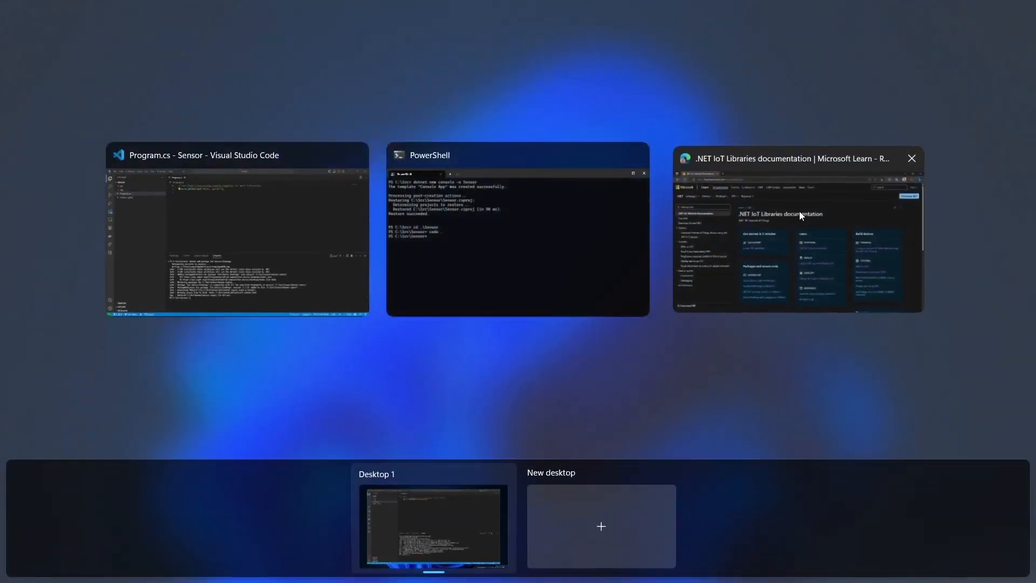
- Open the 'Read environmental conditions from a sensor' tutorial and scroll to the BME280 wiring diagram
click(796, 230)
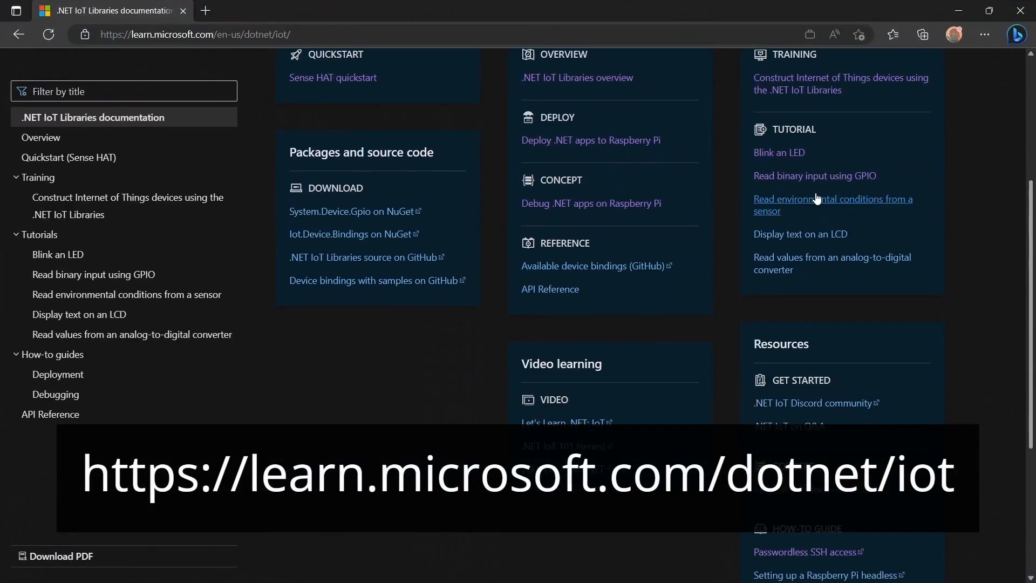
click(833, 198)
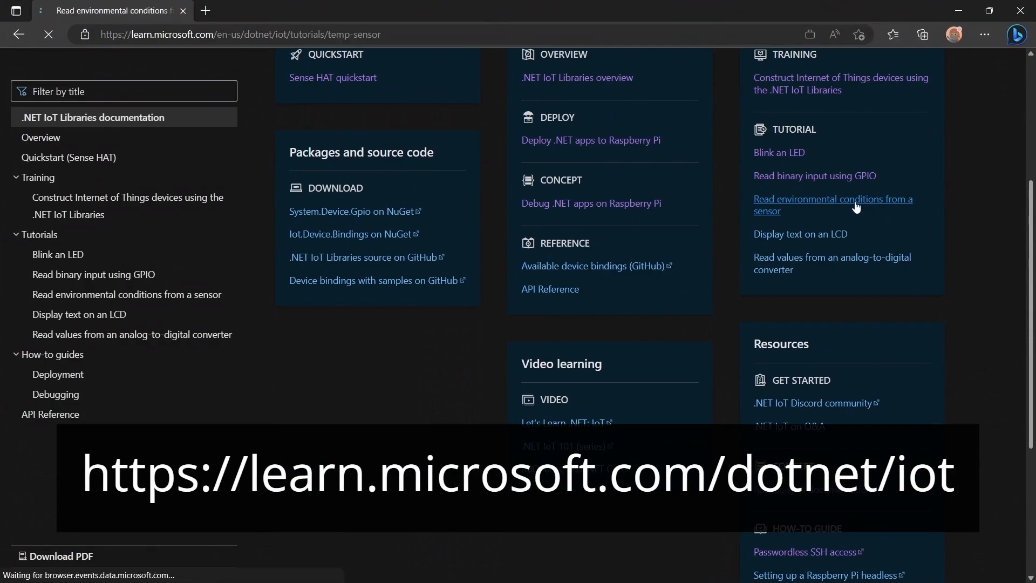
click(833, 205)
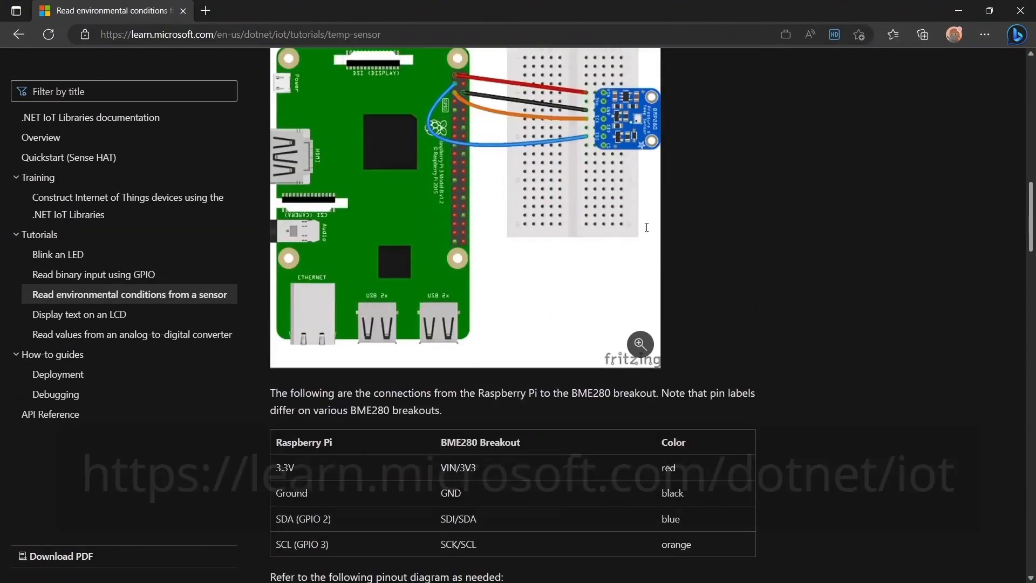
scroll(down, 3)
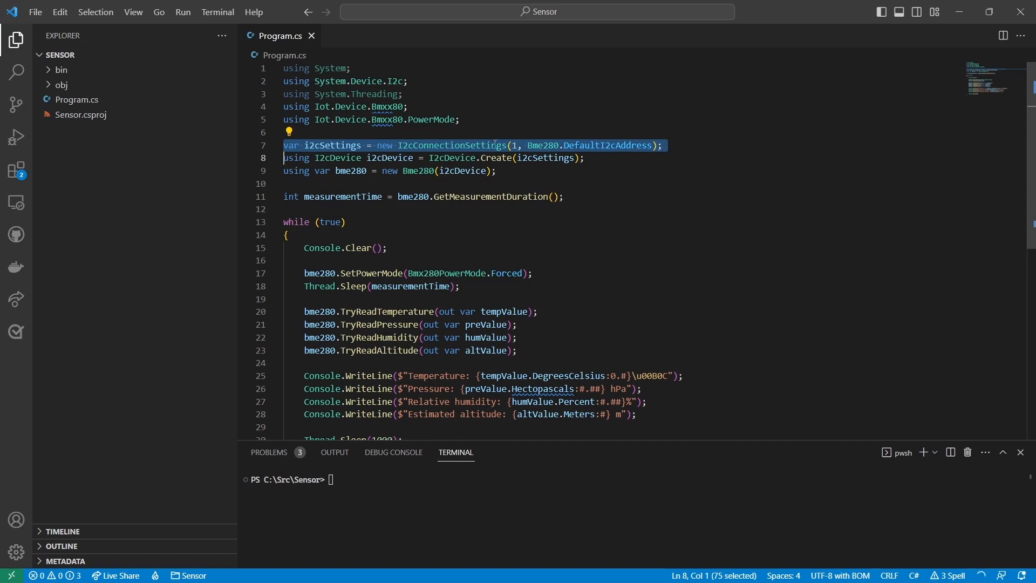
mouse_move(463, 145)
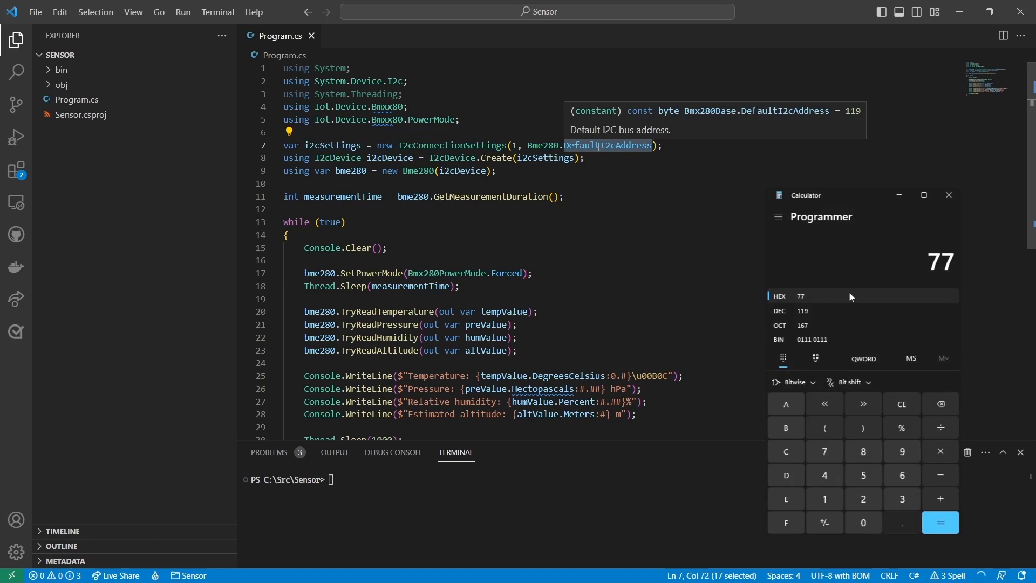
mouse_move(845, 303)
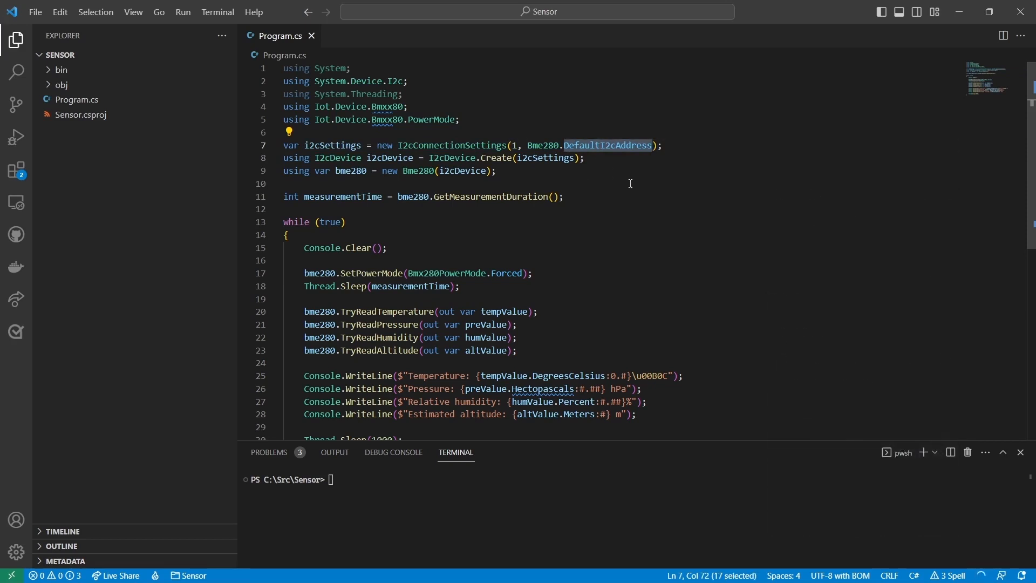
- Replace DefaultI2cAddress with SecondaryI2cAddress in the BME280 I2C settings on line 7
text(SecondaryI2cAddress)
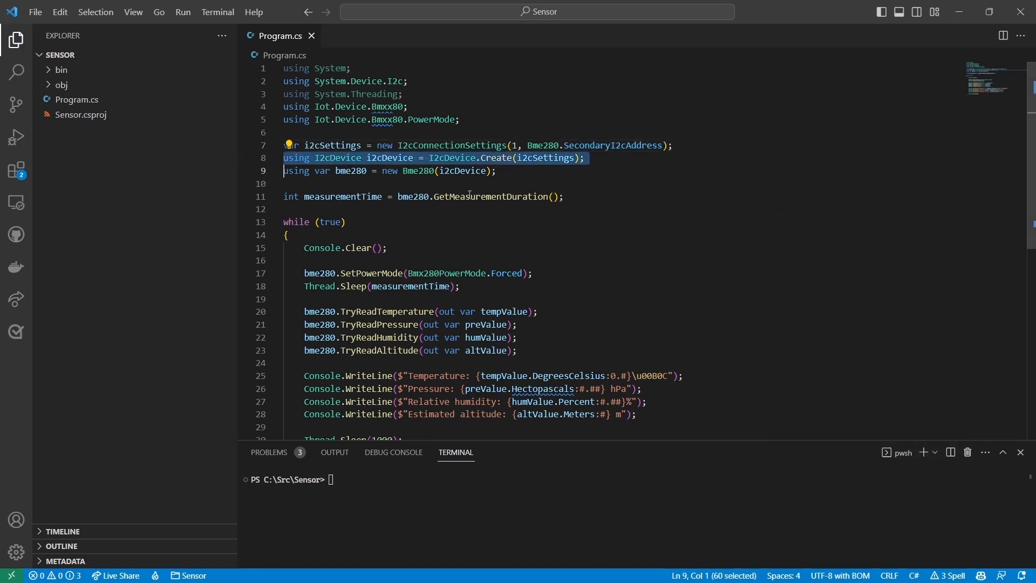
mouse_move(506, 157)
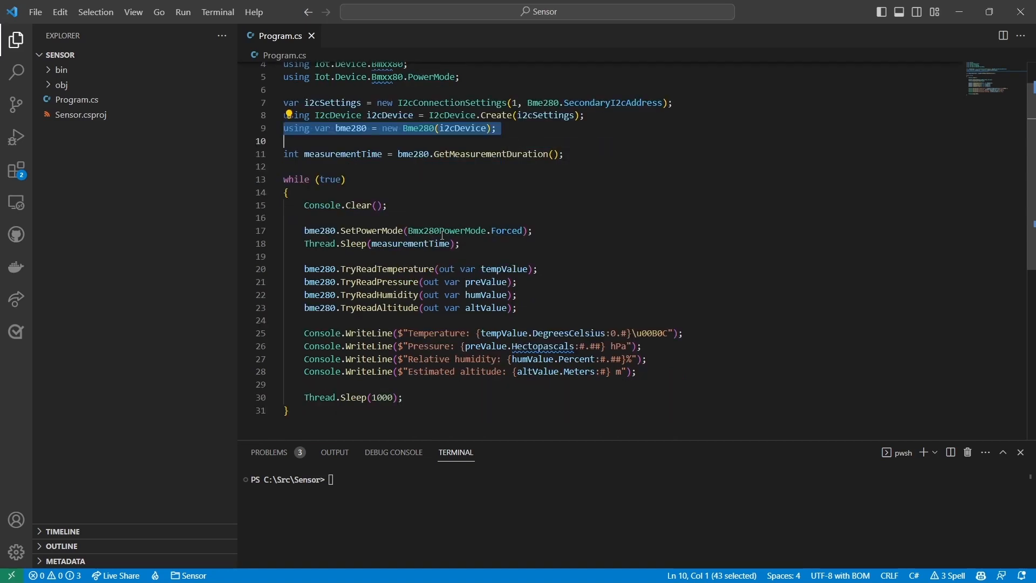
click(244, 205)
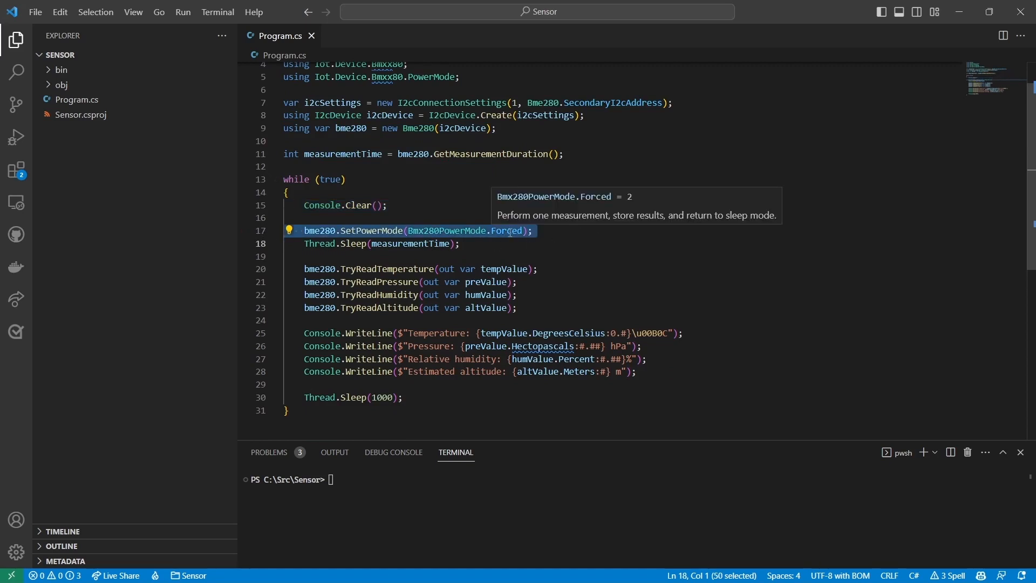
mouse_move(341, 247)
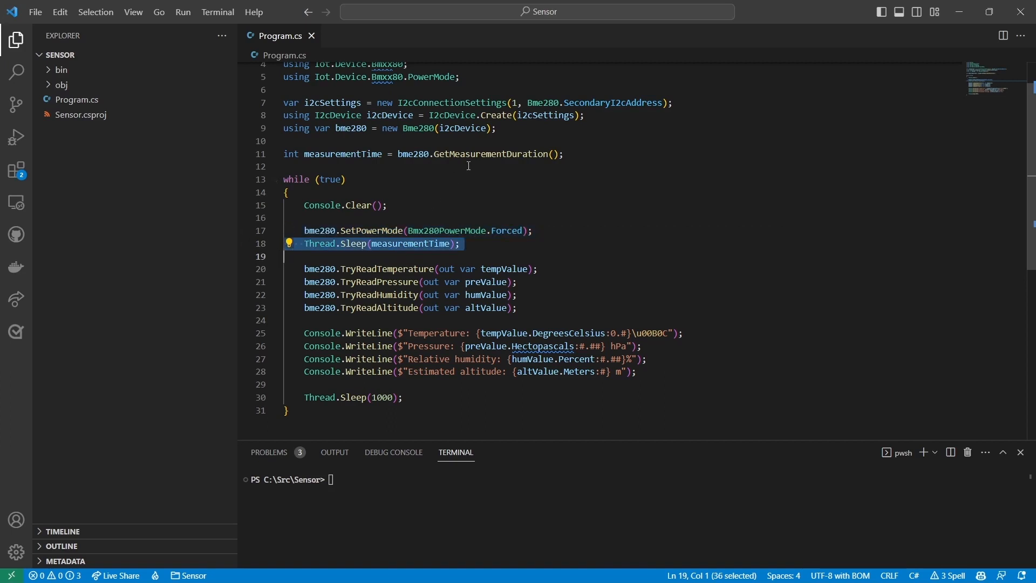
mouse_move(482, 154)
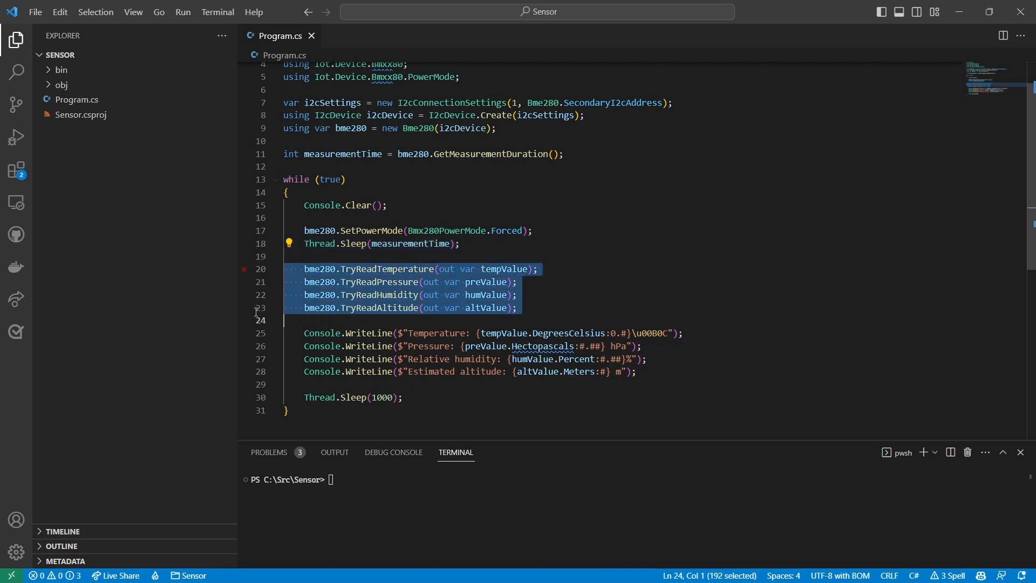
click(474, 295)
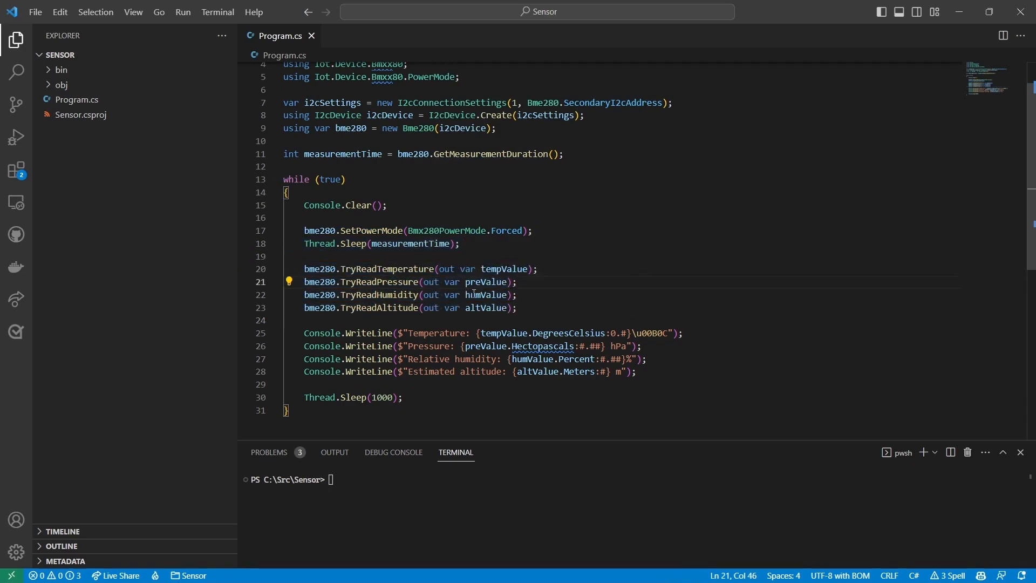
mouse_move(495, 269)
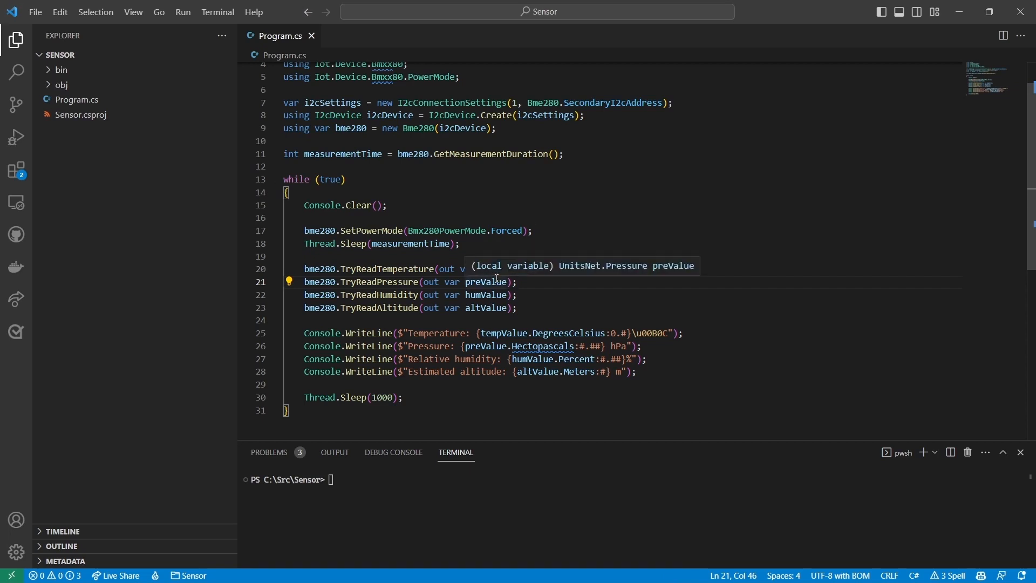
mouse_move(492, 295)
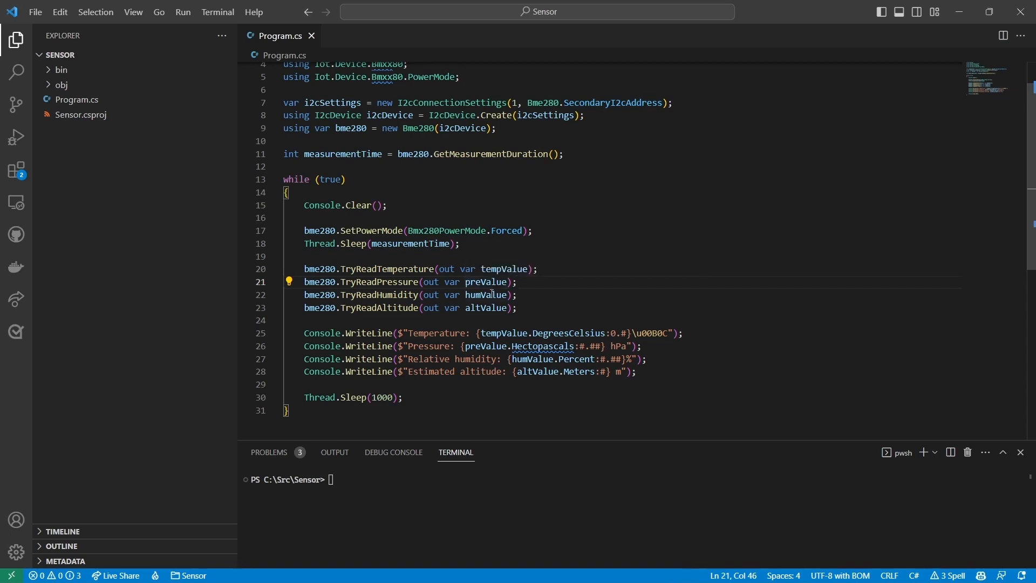
mouse_move(488, 307)
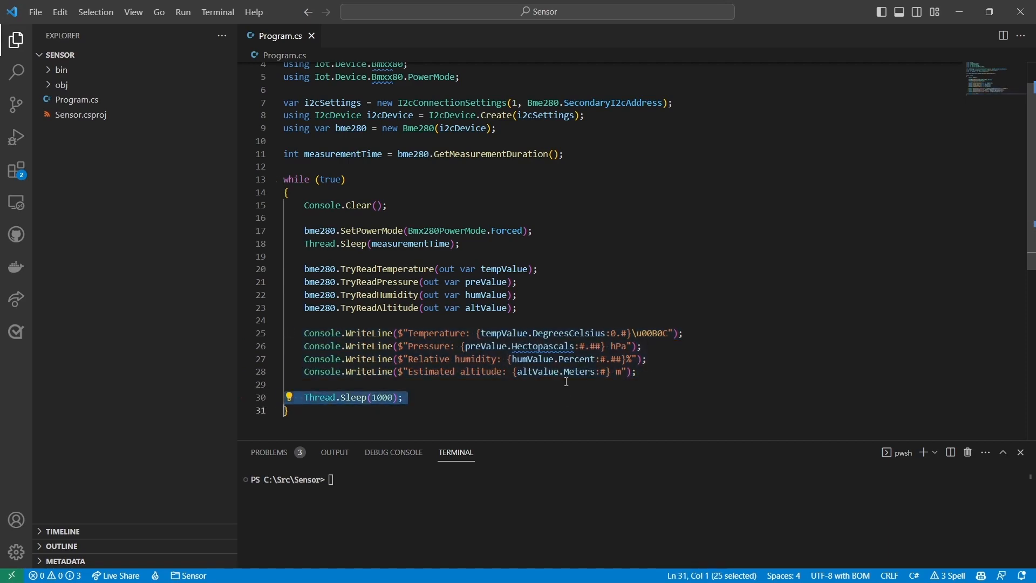
- Run dotnet build, then dotnet publish --runtime linux-arm64 --self-contained
text(dotnet build)
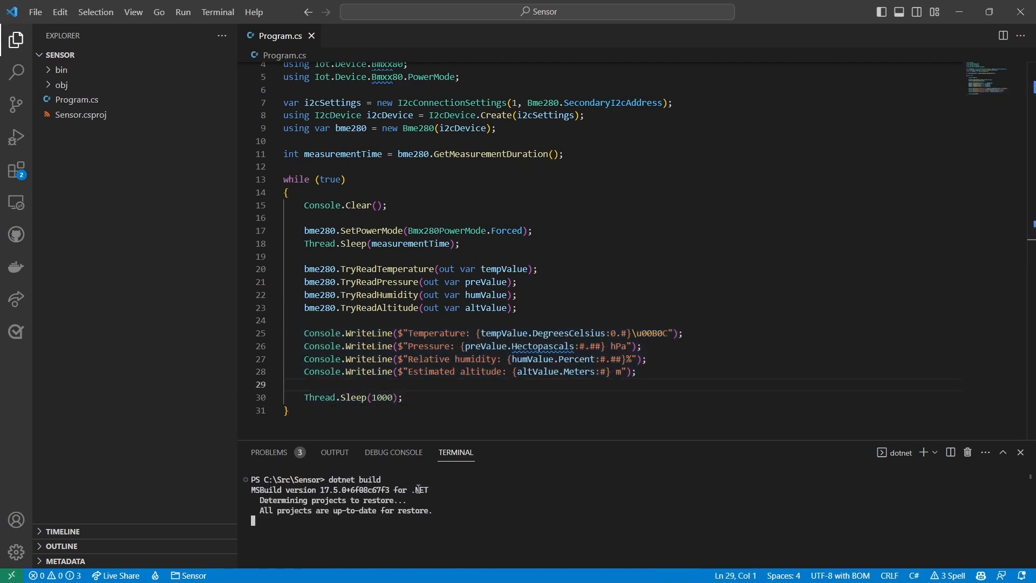
text(dotnet publish --runtime li)
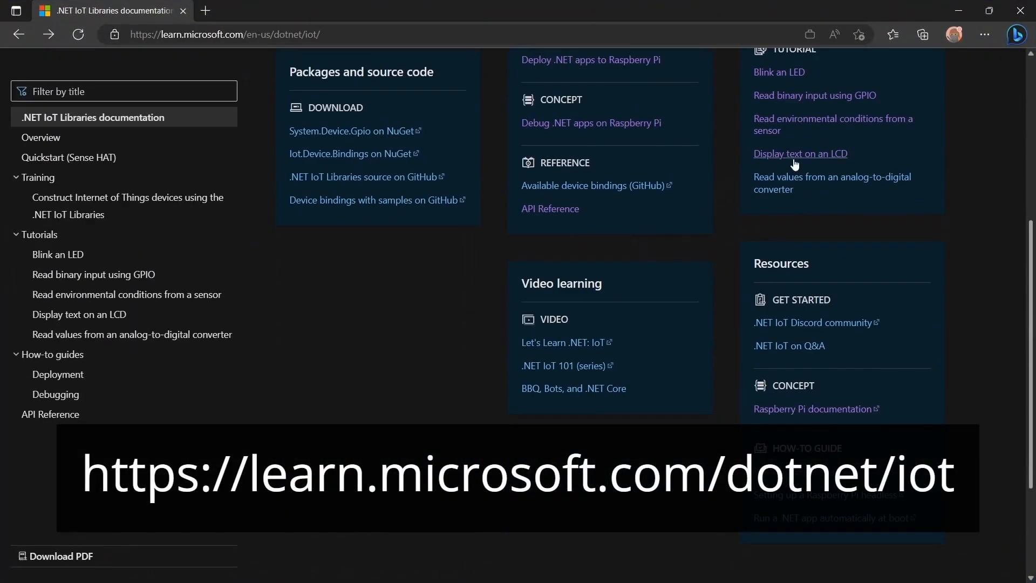
- Open the 'Display text on an LCD' tutorial and scroll to 'Prepare the hardware'
click(800, 153)
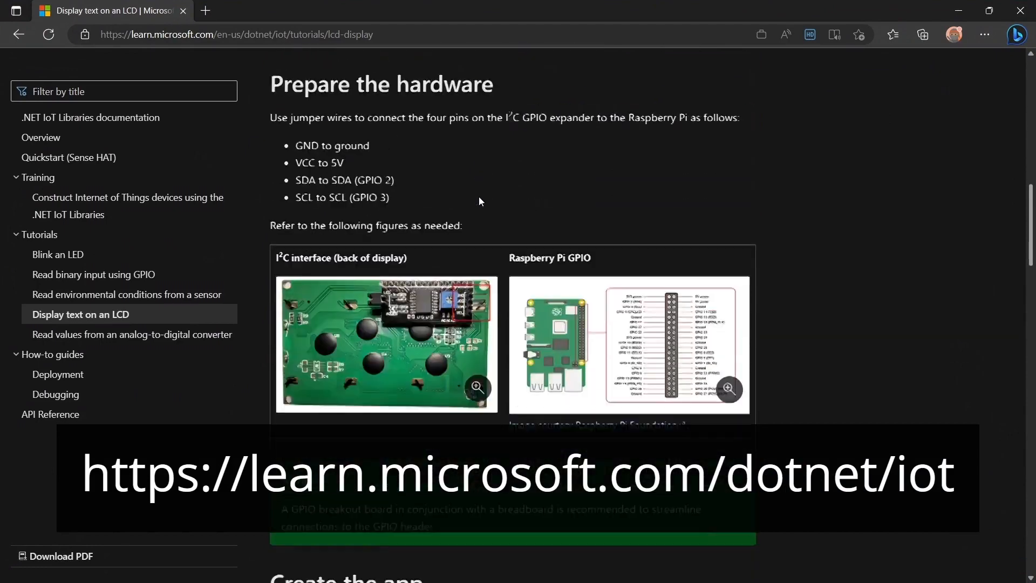
scroll(down, 3)
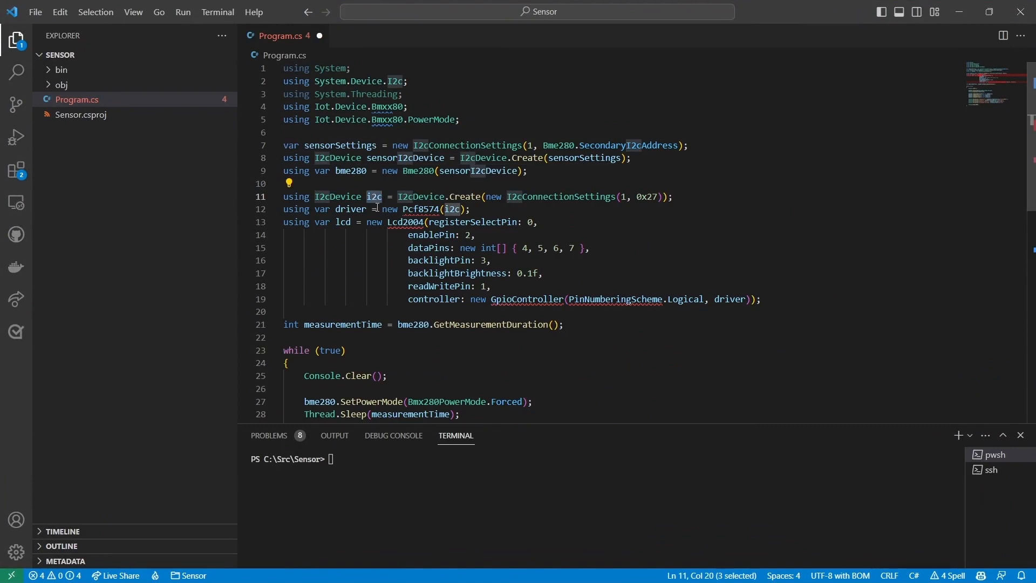
- Rename i2c to gpioExpanderI2cDevice and driver to gpioExpander using F2
key(F2)
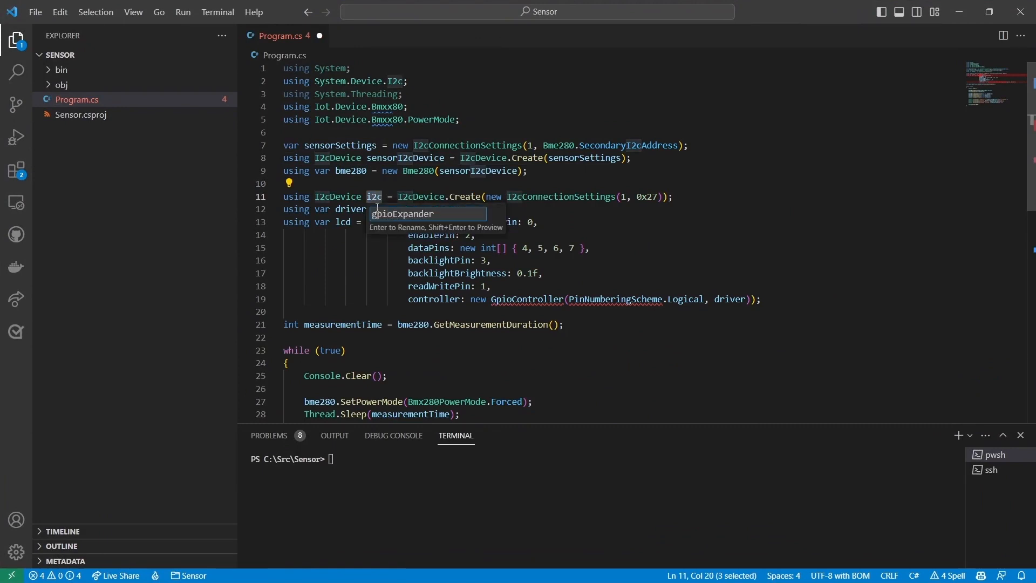
key(Enter)
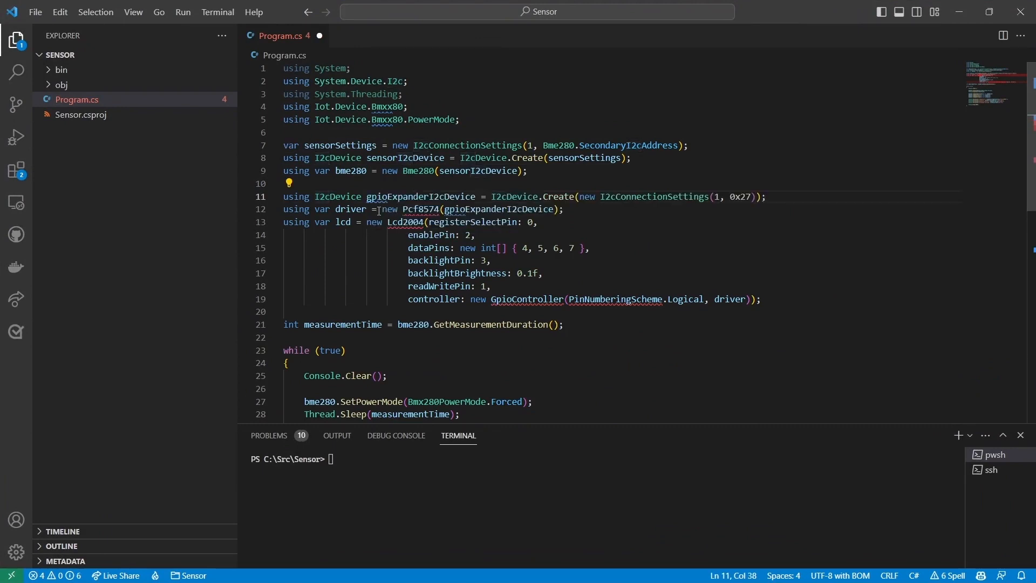
text(gpioExpander)
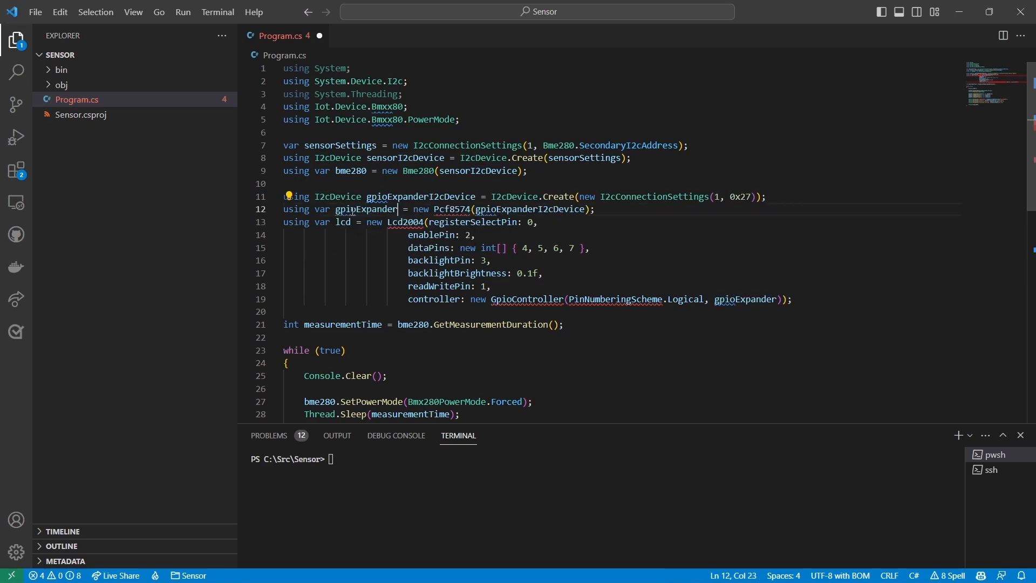
mouse_move(453, 209)
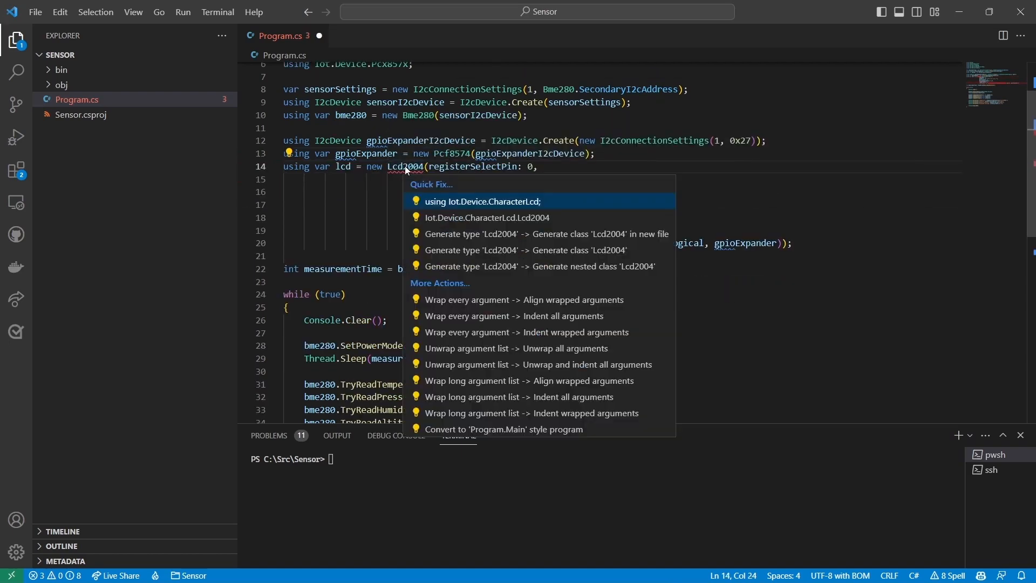
- Add the missing CharacterLcd using directive via Quick Fix and save Program.cs
click(482, 201)
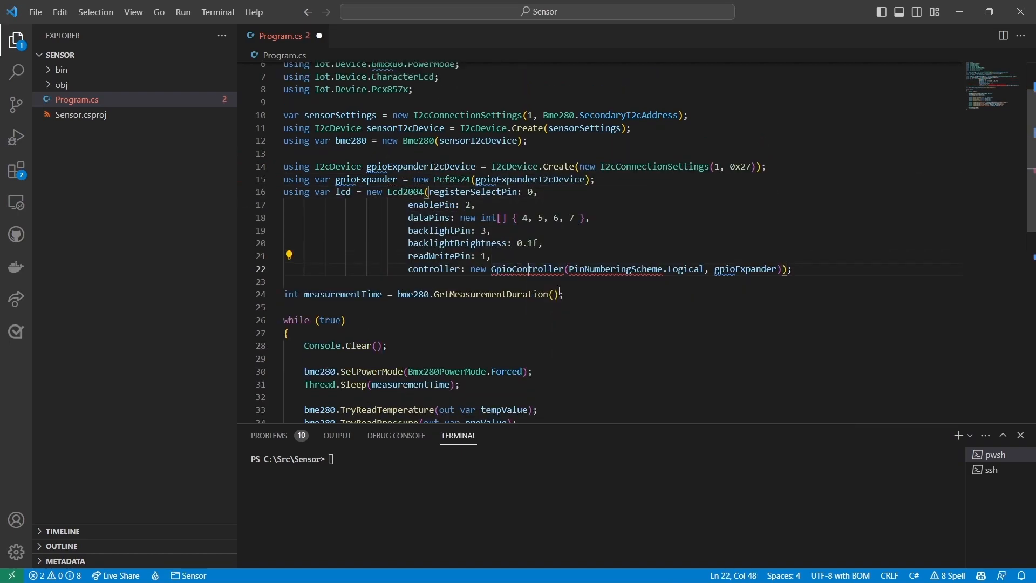
key(ctrl+s)
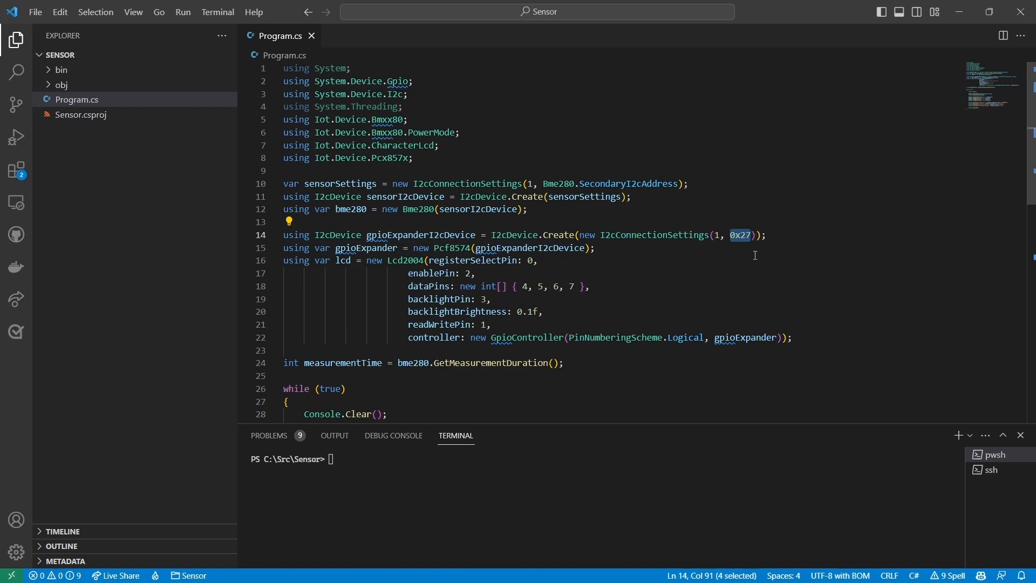
mouse_move(779, 274)
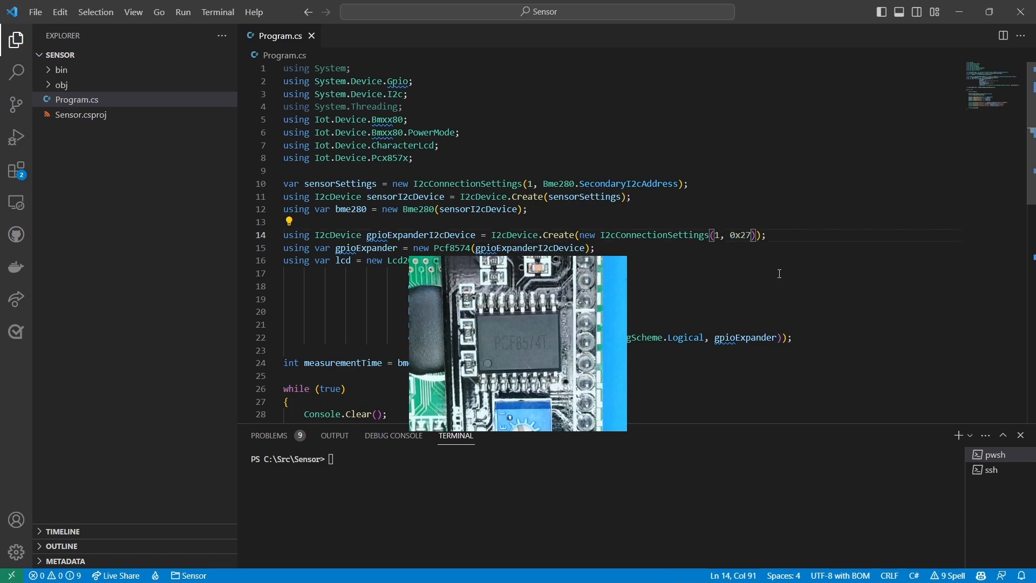
text(0x20)
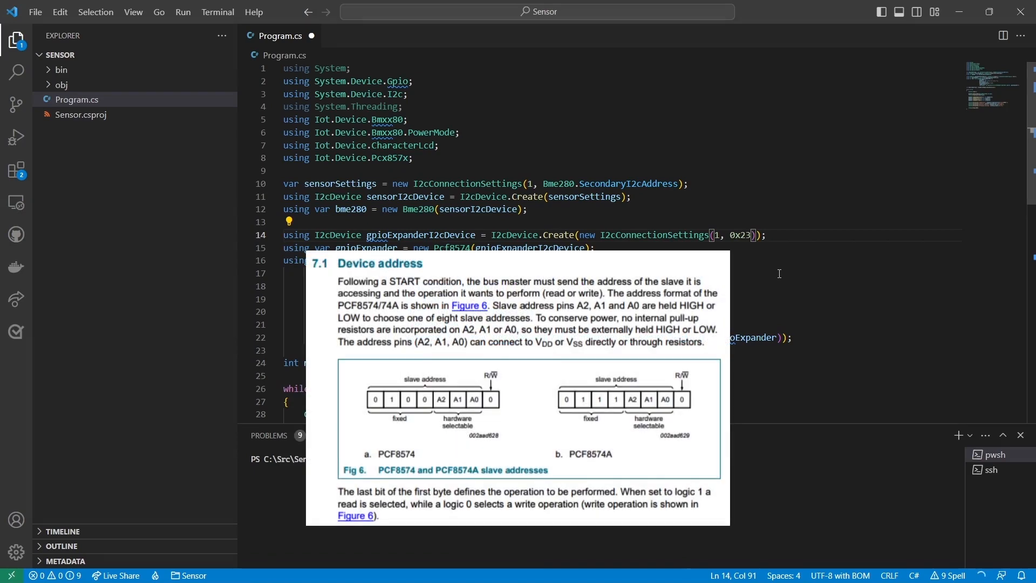
key(Backspace)
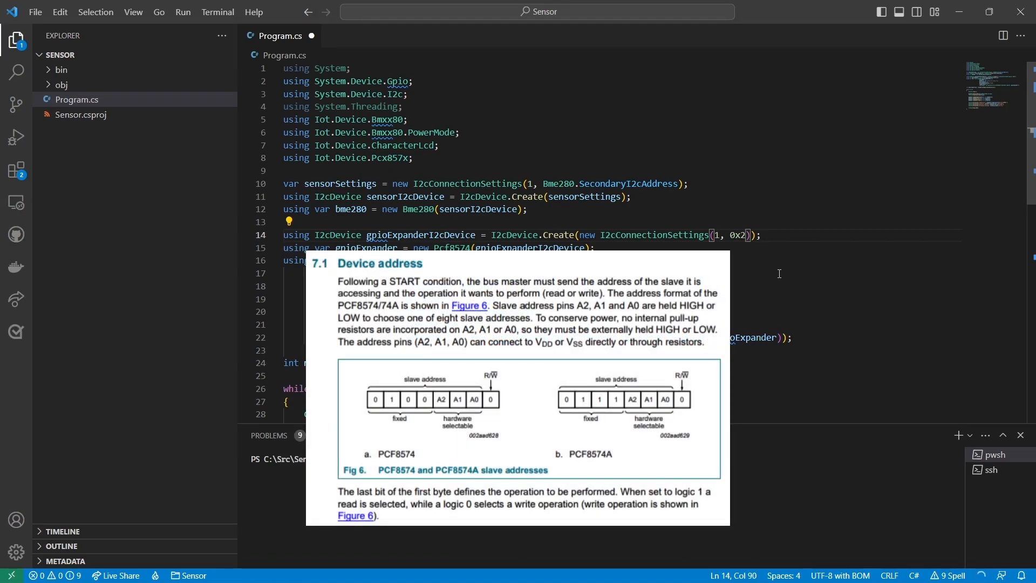
text(0)
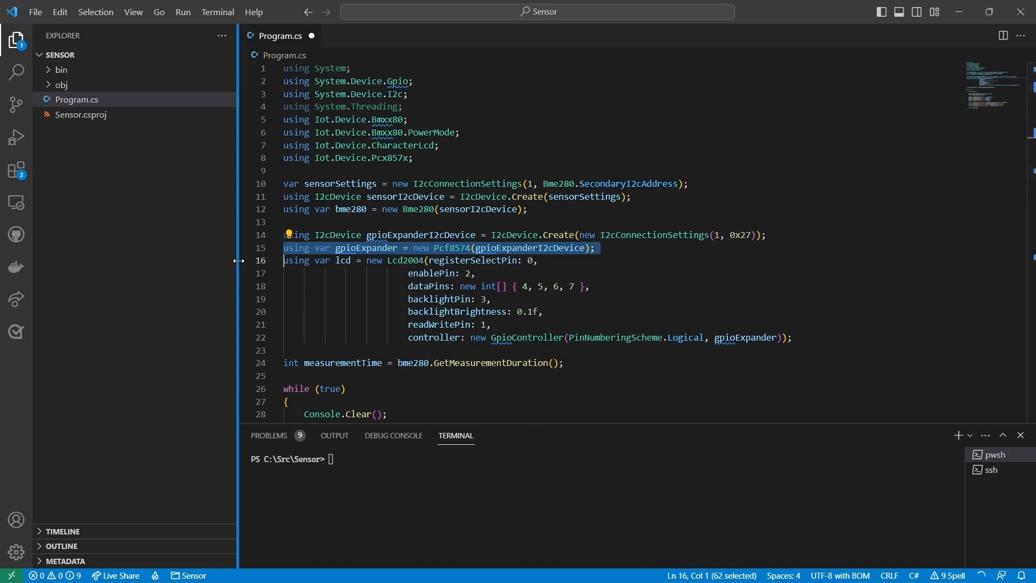
mouse_move(244, 315)
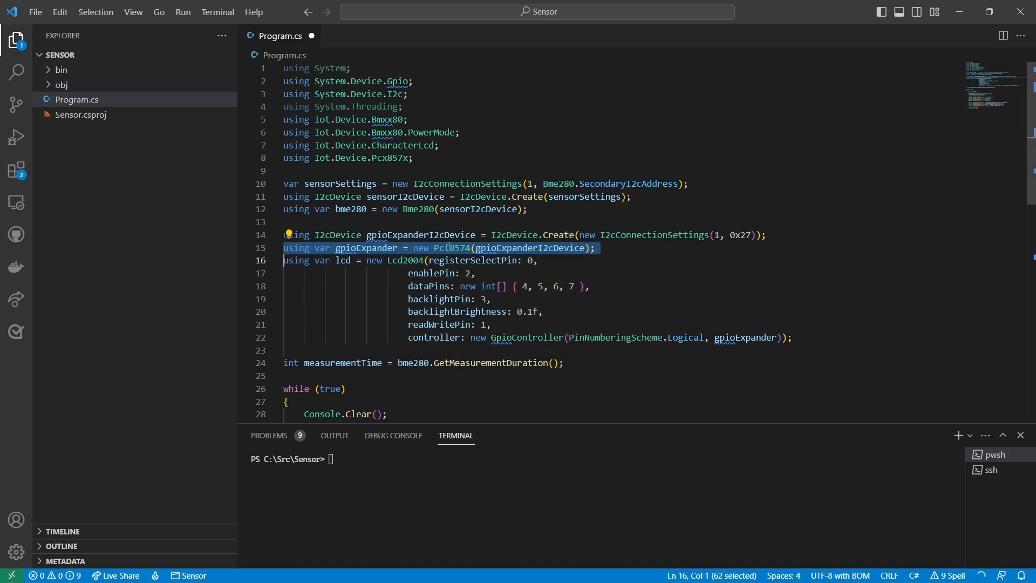
- Highlight Pcf8574, enablePin, gpioExpander and GpioController in the LCD setup code to explain them
double_click(452, 247)
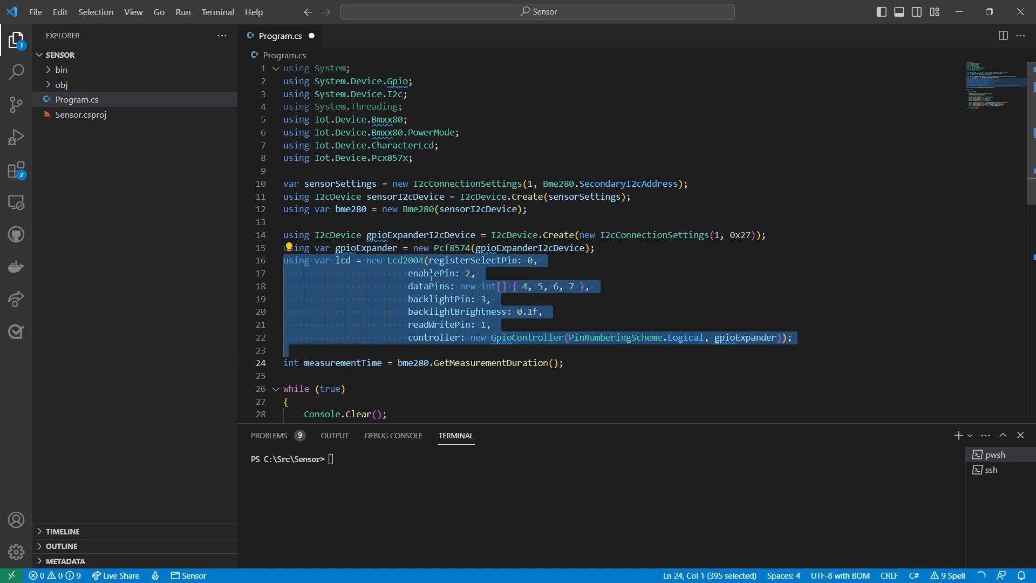
click(428, 273)
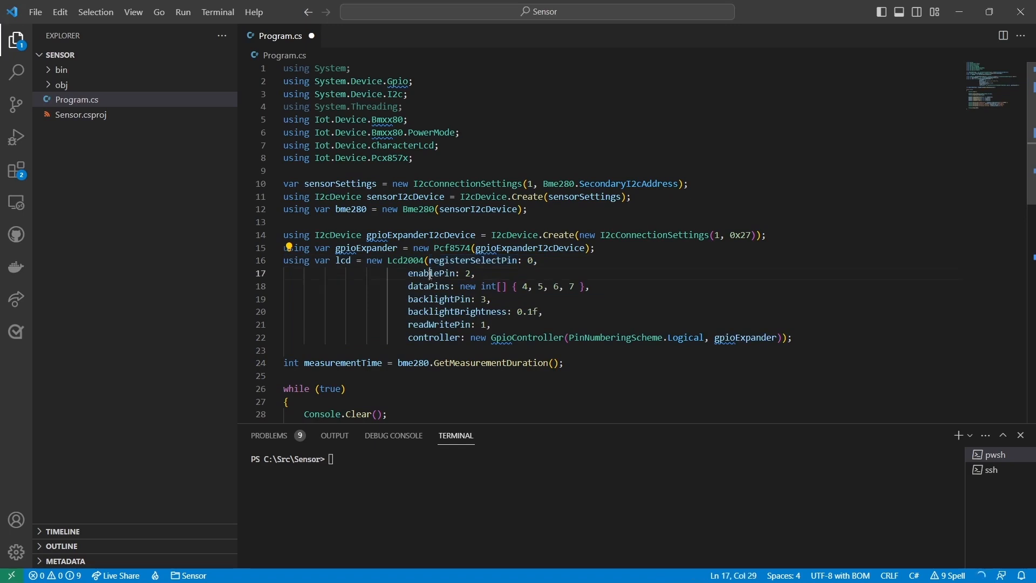
double_click(428, 286)
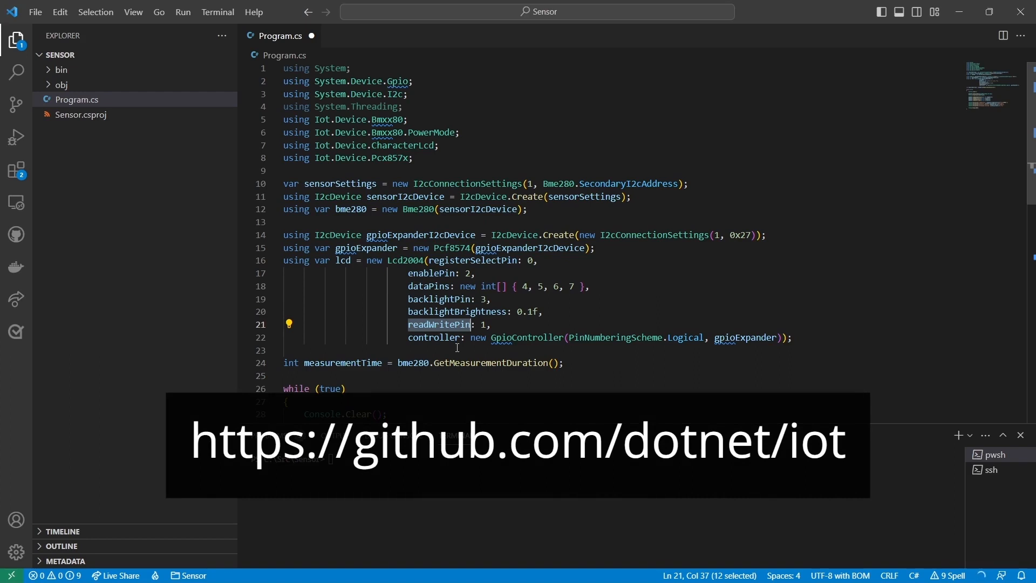
mouse_move(430, 337)
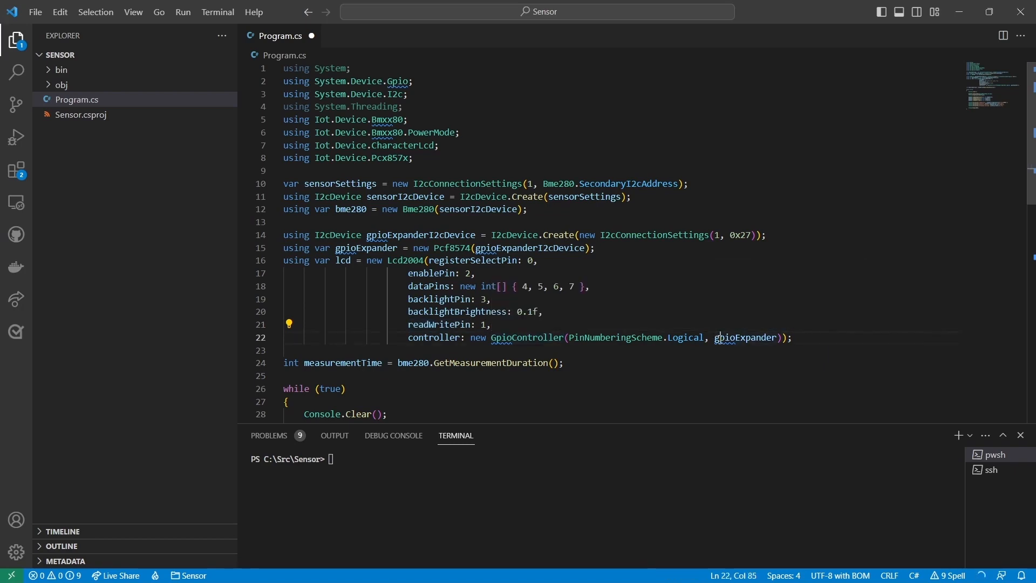
double_click(746, 337)
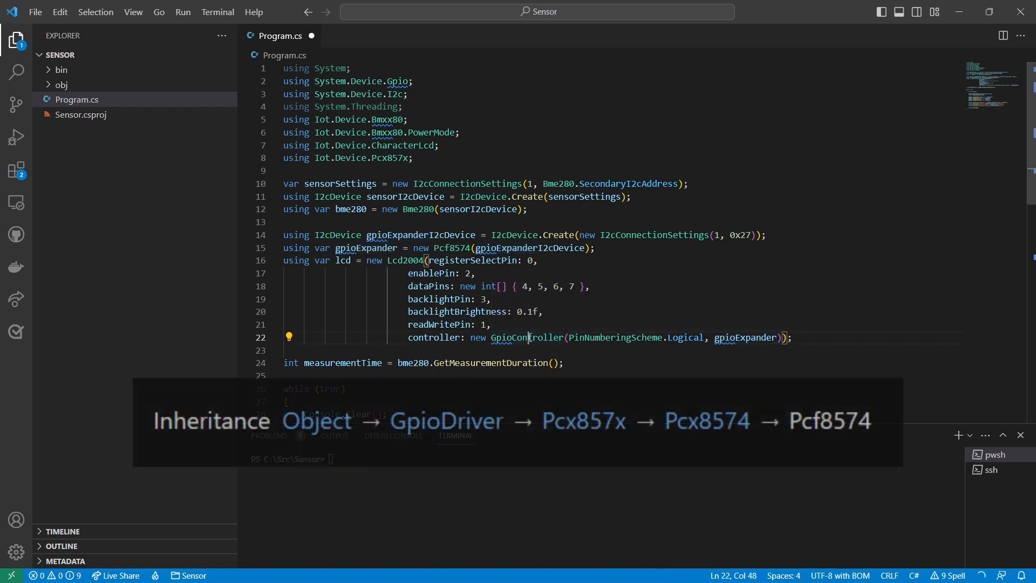
double_click(527, 338)
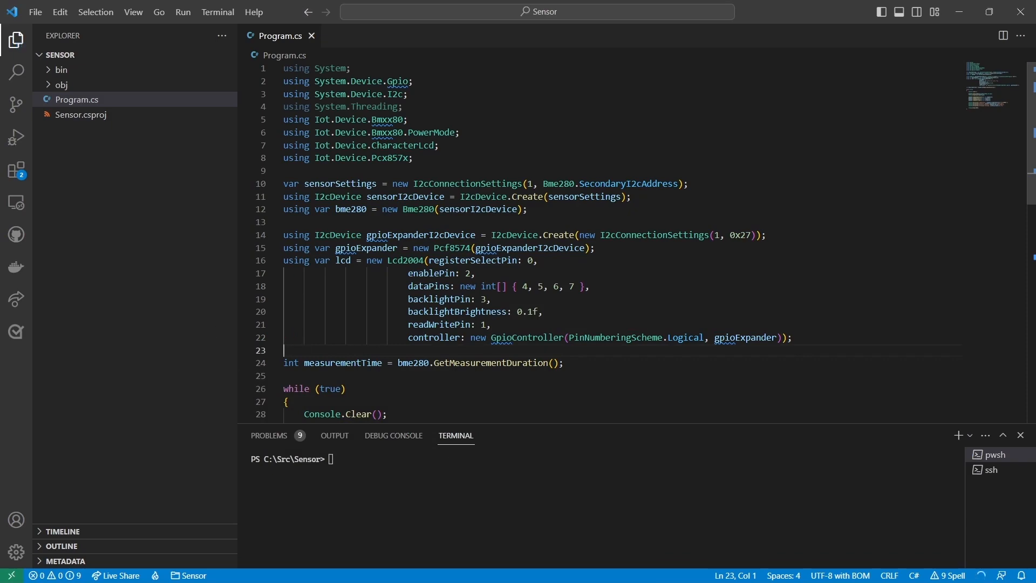
- Write the four shortened readings to the LCD, each after lcd.SetCursorPosition(0,row)
scroll(down, 3)
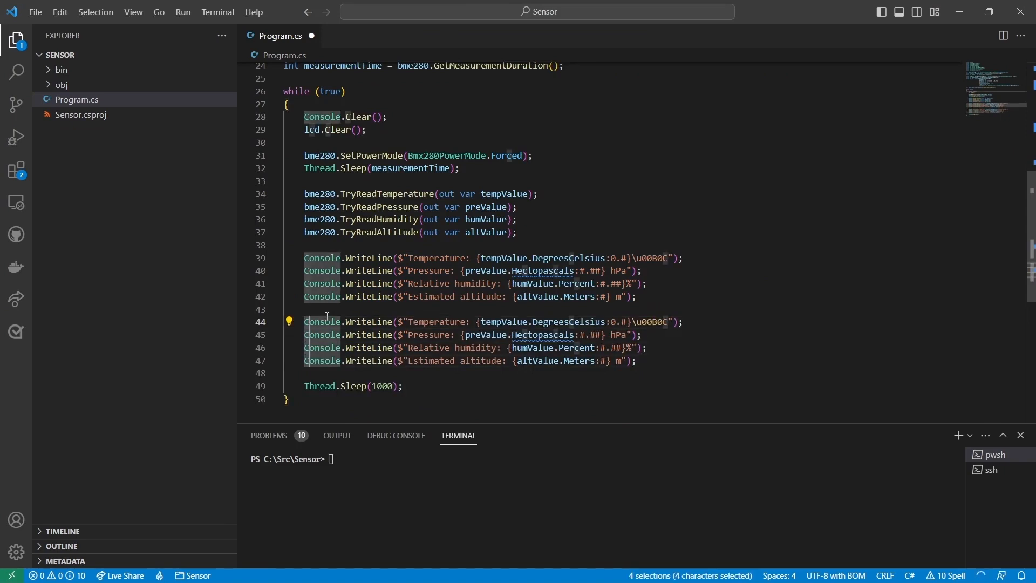
text(lcd.Wri)
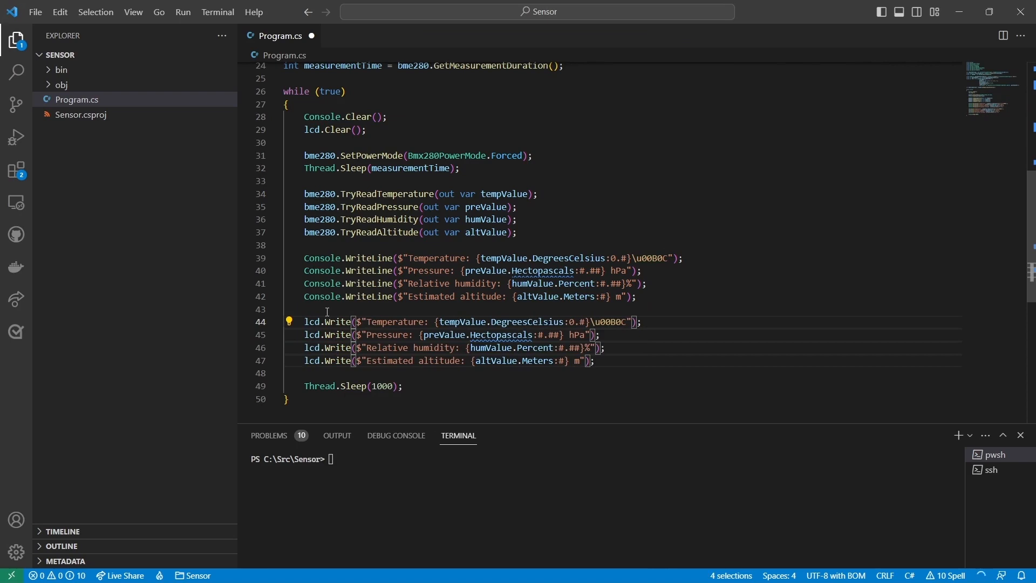
text(lcd.SetCursorPosition)
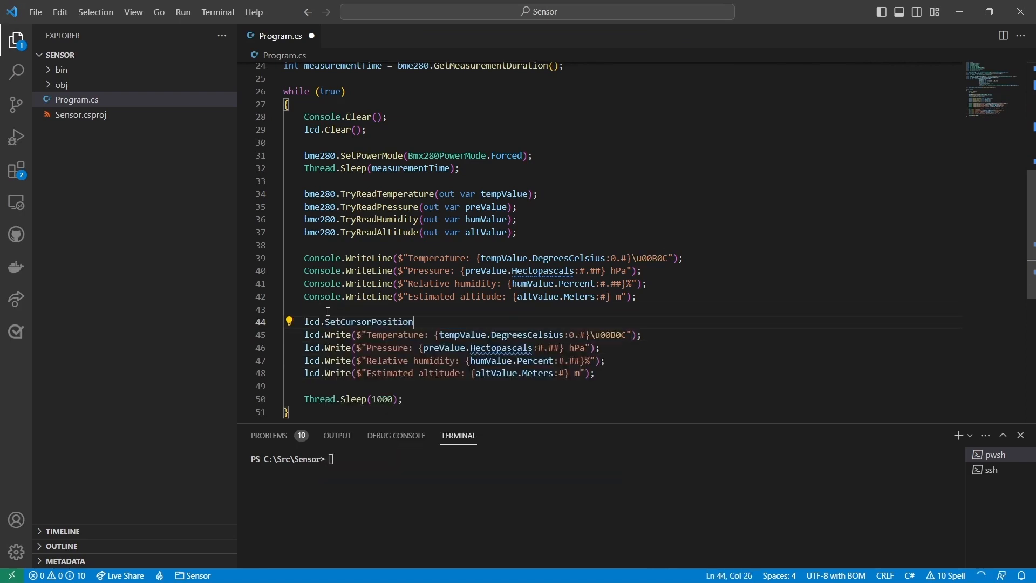
text((0,0);)
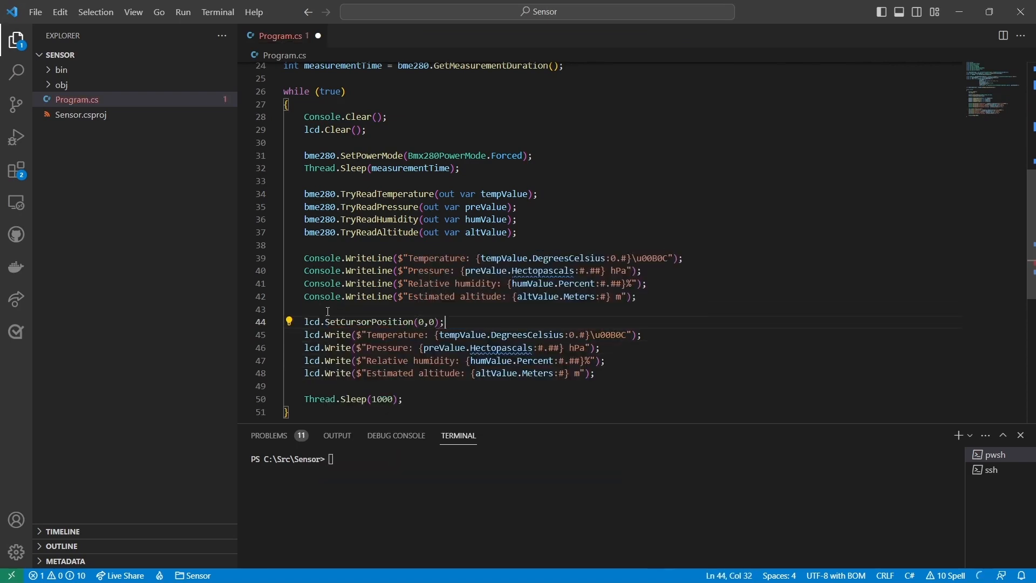
text(lcd.SetCursorPosition(0,0);)
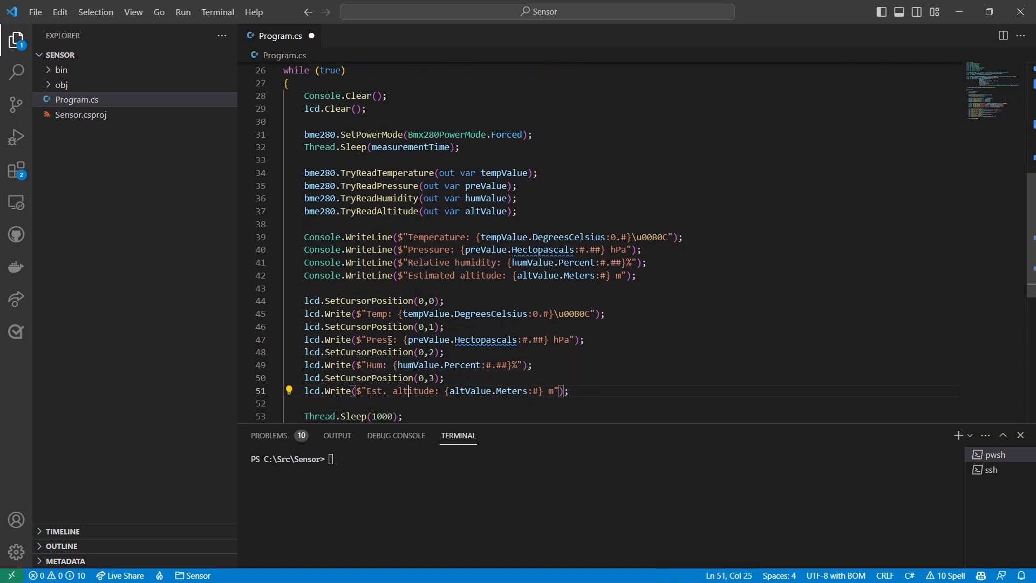
- Switch LCD units to DegreesFahrenheit, InchesOfMercury and Feet, save, and run dotnet build
key(Backspace)
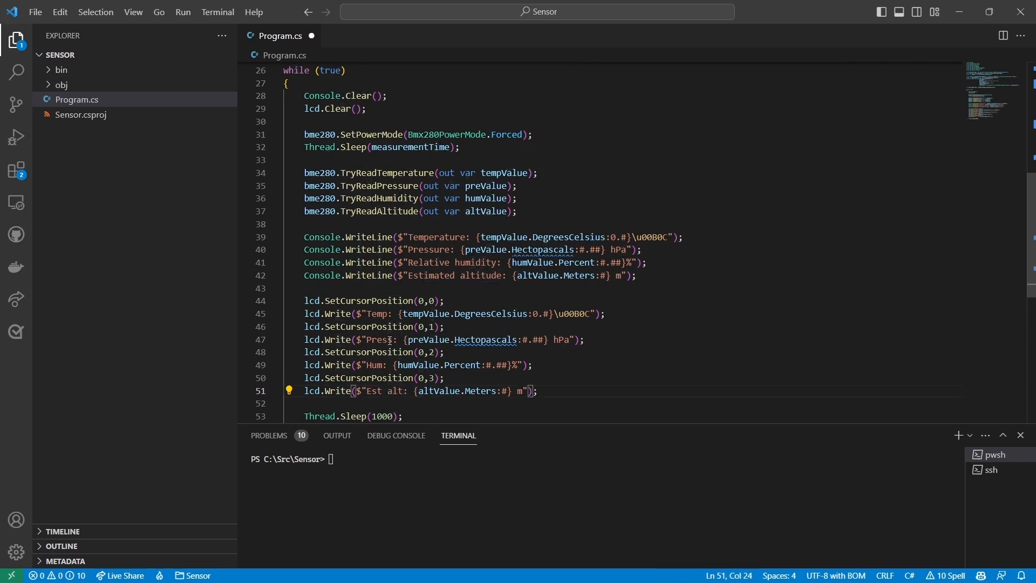
text(De)
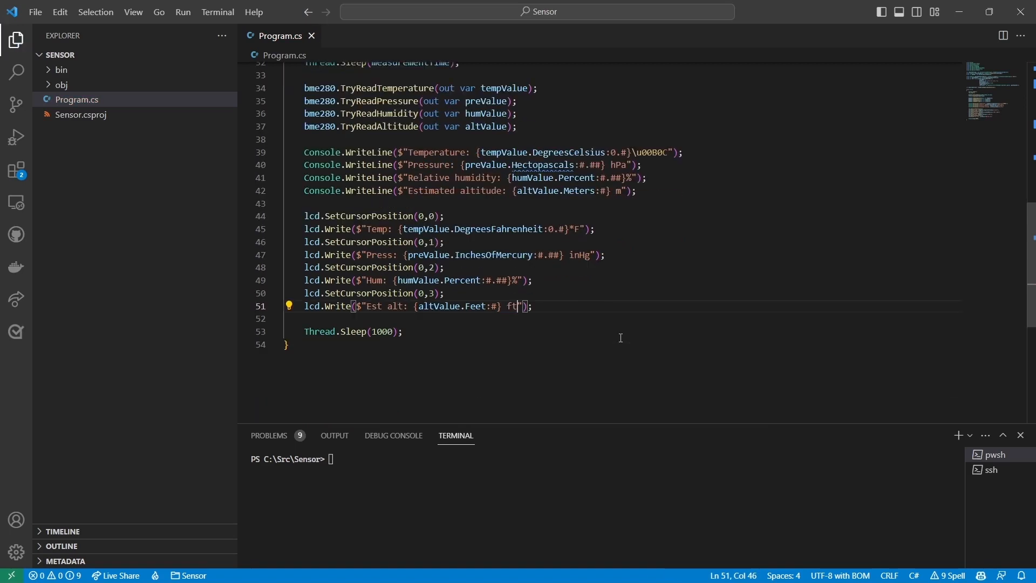
text(dotnet build)
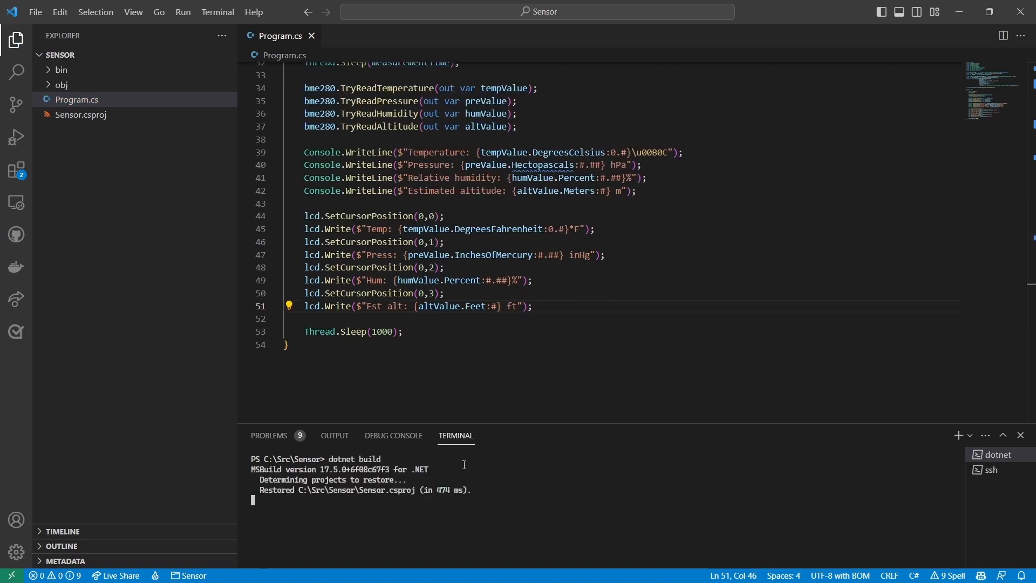